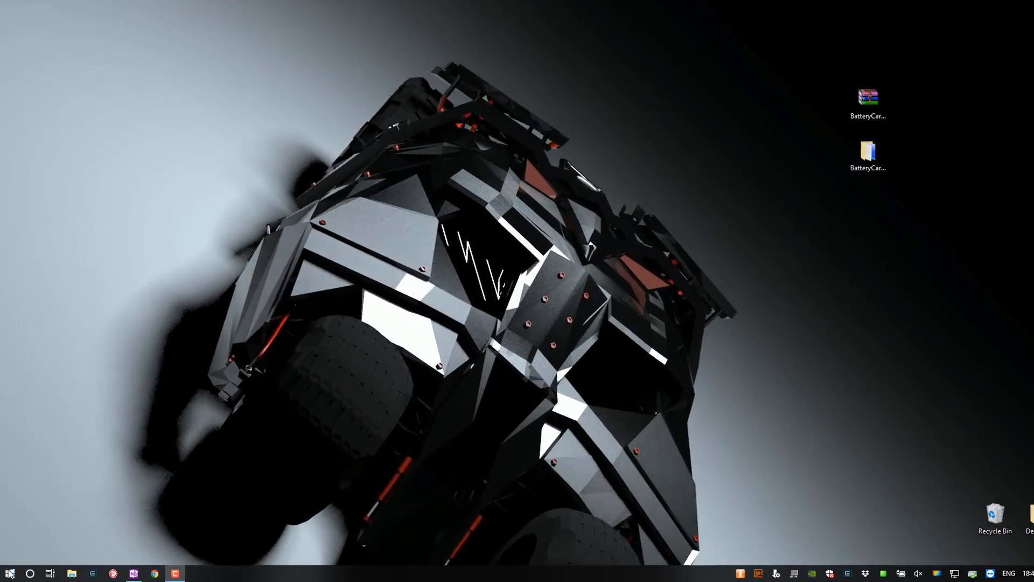
Search Start for 'command' and launch Command Prompt as administrator, approving the UAC prompt
right_click(9, 571)
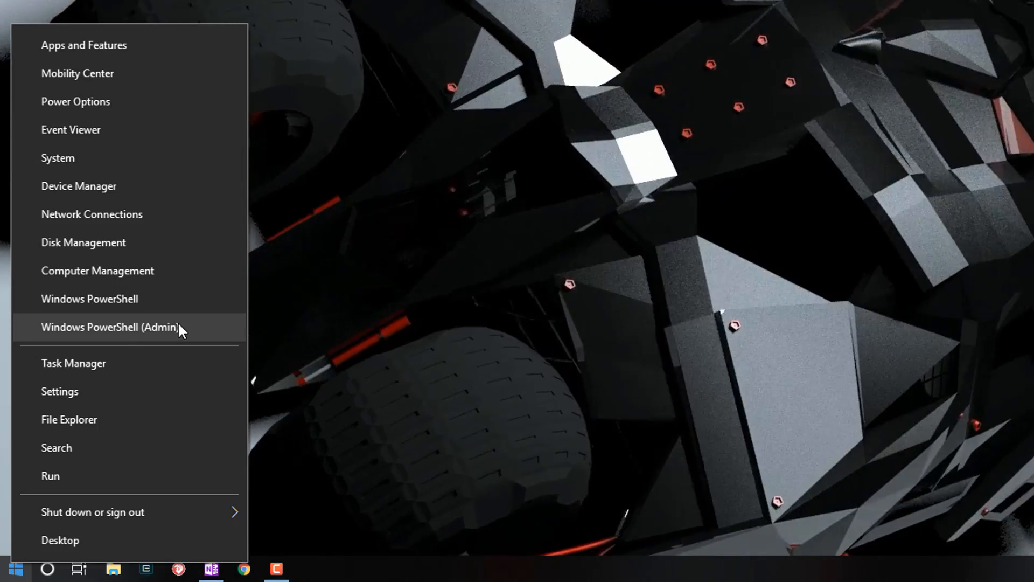
mouse_move(181, 305)
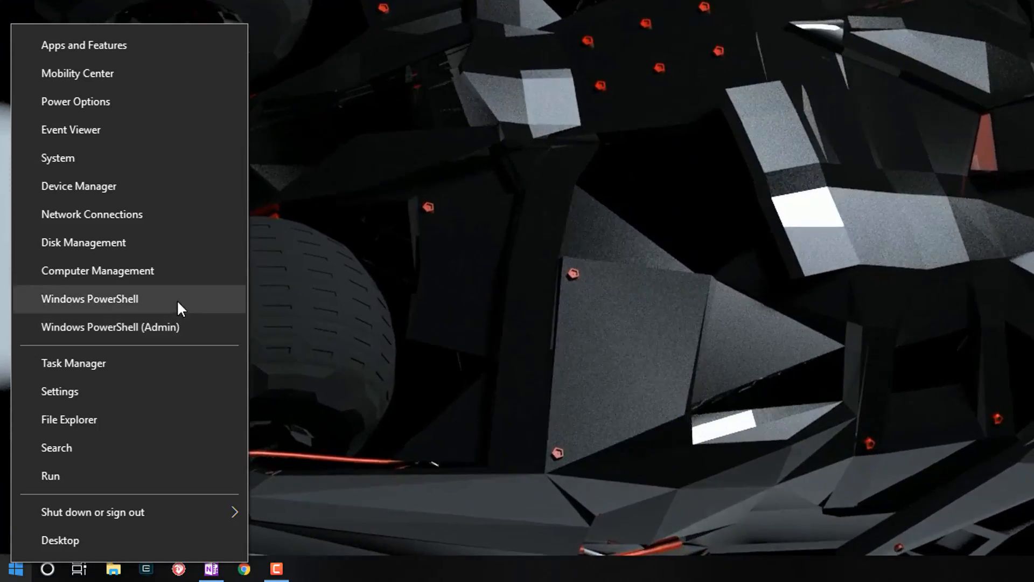
left_click(14, 569)
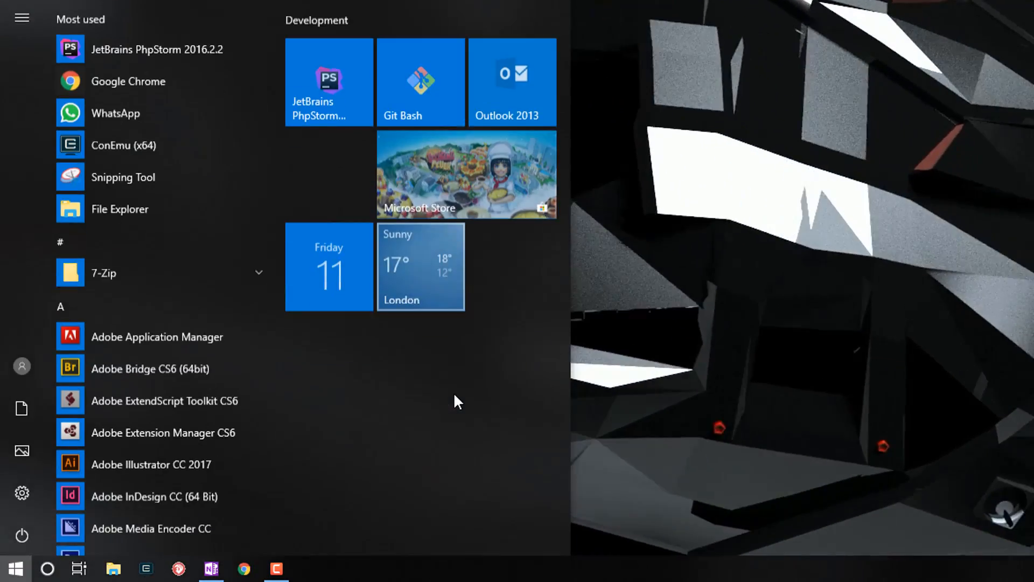
type("command")
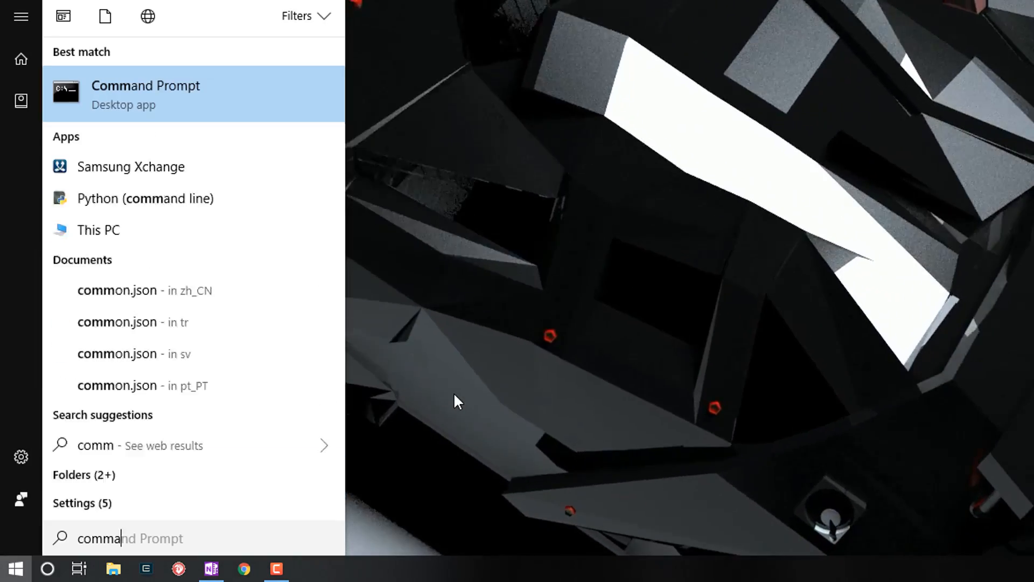
type("nd")
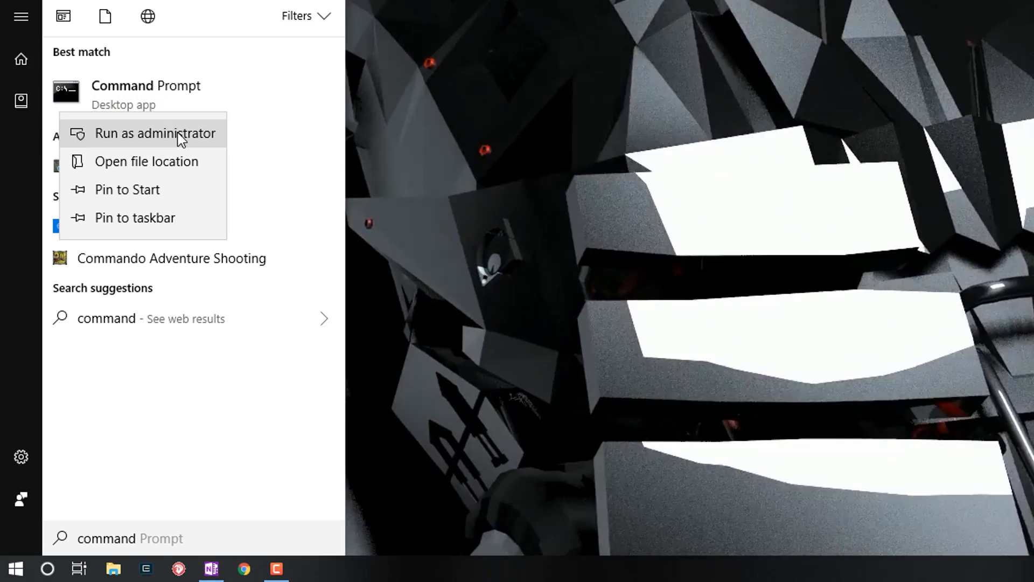
left_click(155, 134)
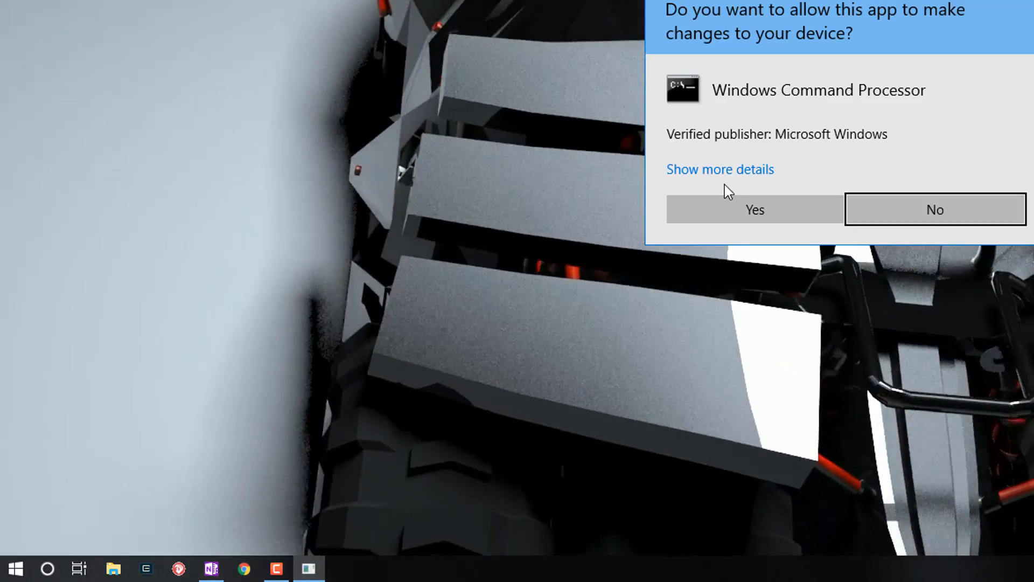
left_click(754, 209)
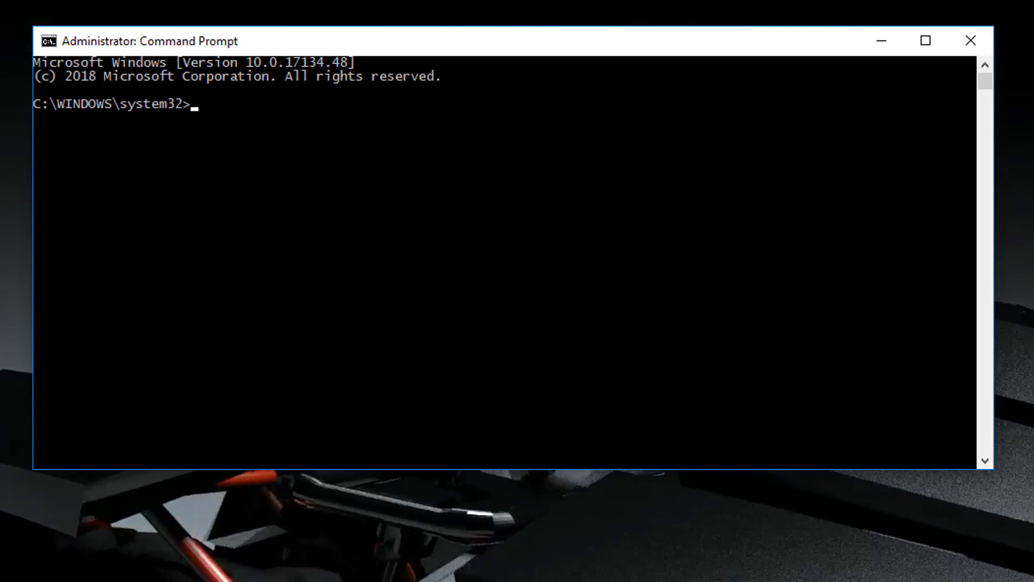
Run powercfg /batteryreport /output "C:\battery_report.html" to save the report to drive C
type("powerf")
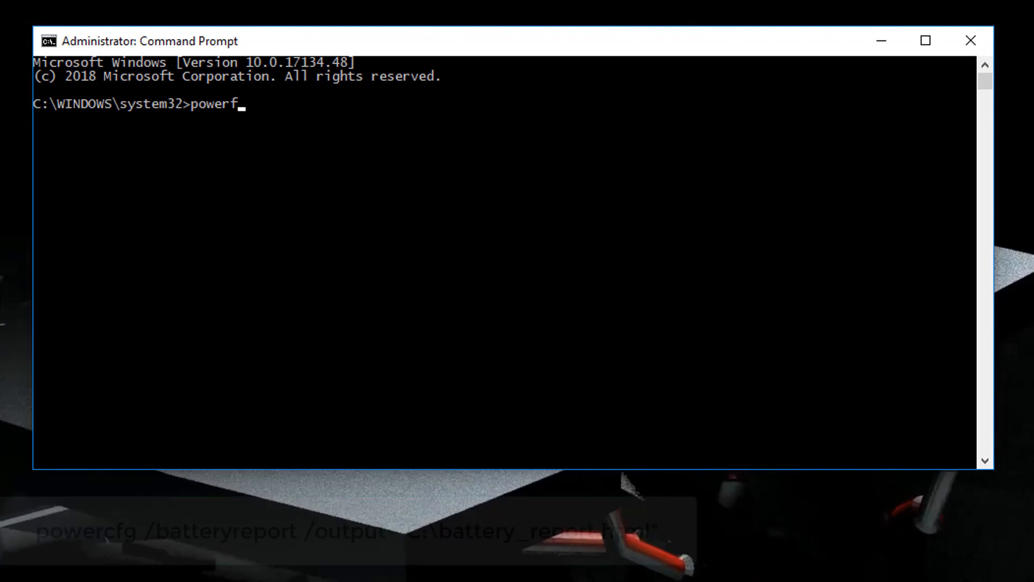
type("cfg /")
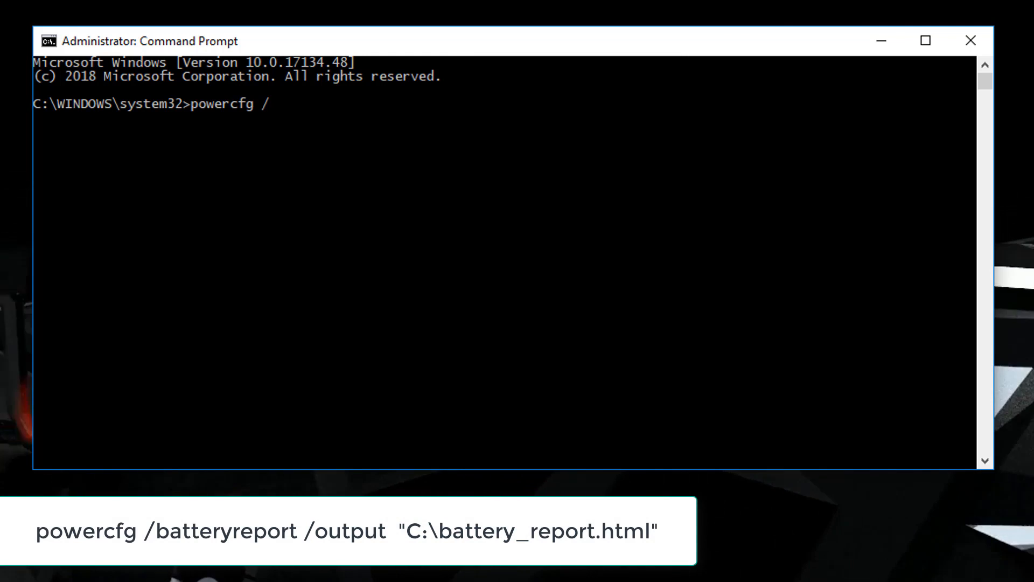
type("batteryreport")
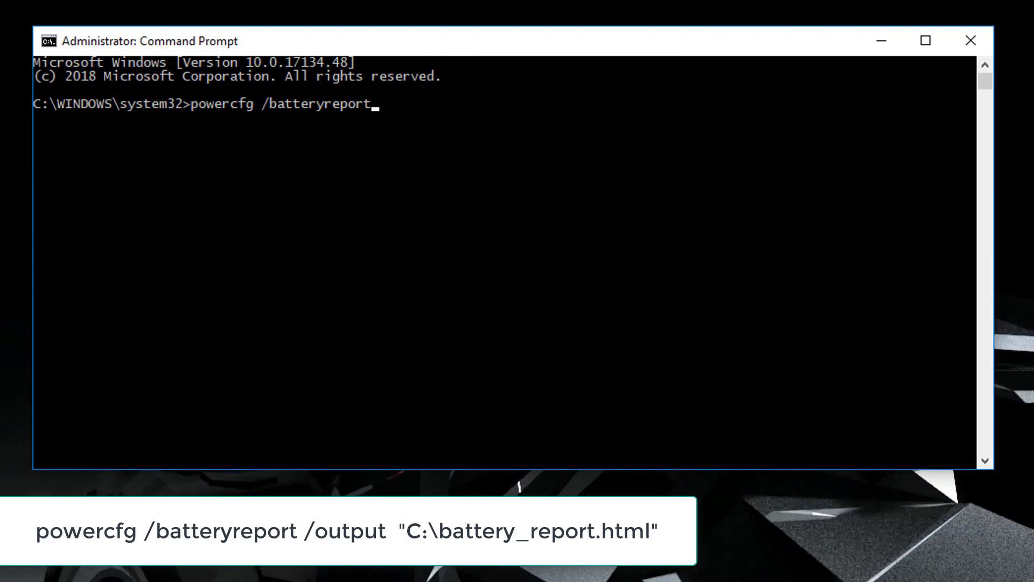
type("/output")
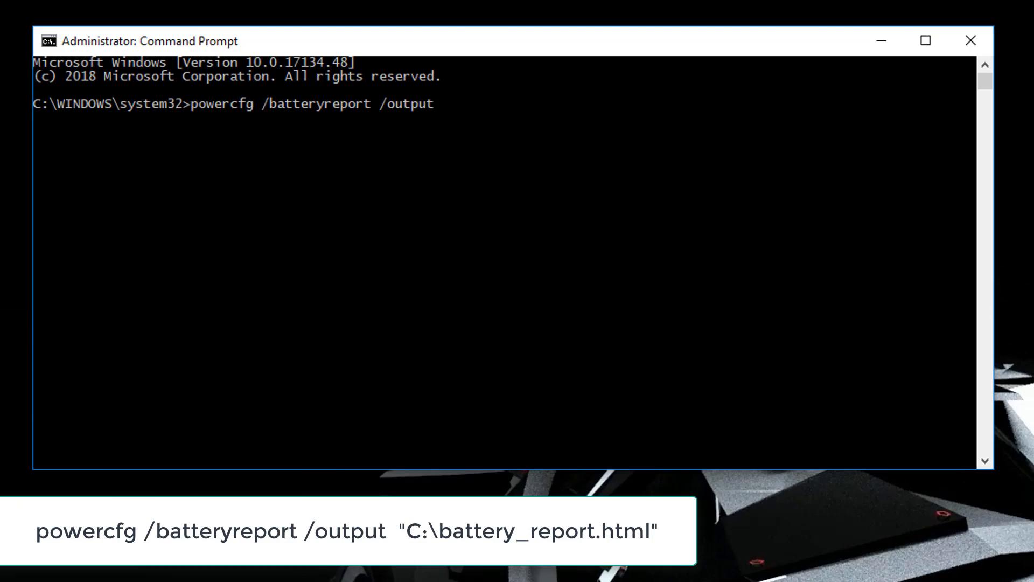
type("\"\"")
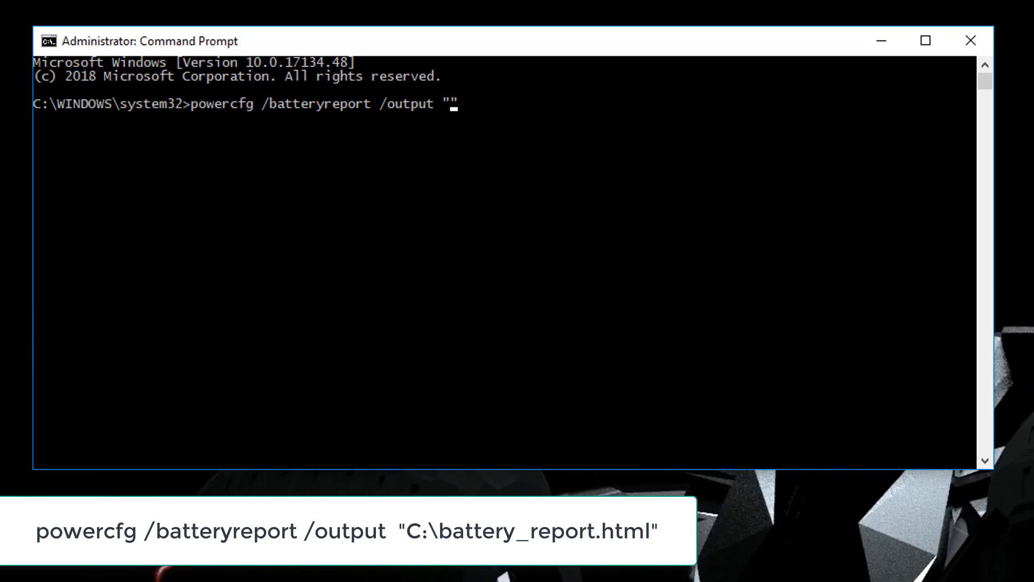
type("C:\\")
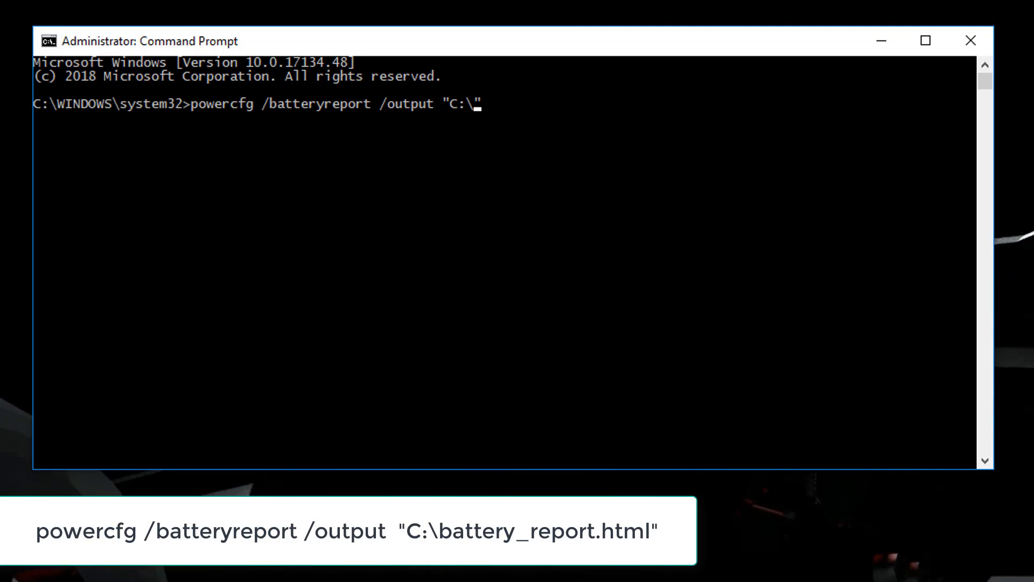
type("battery_")
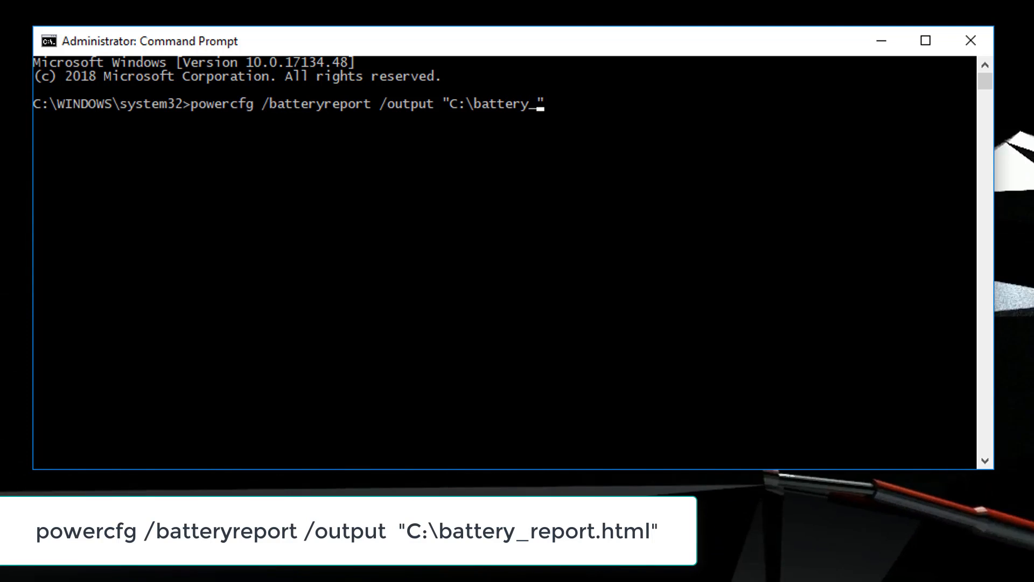
type("report.html\"")
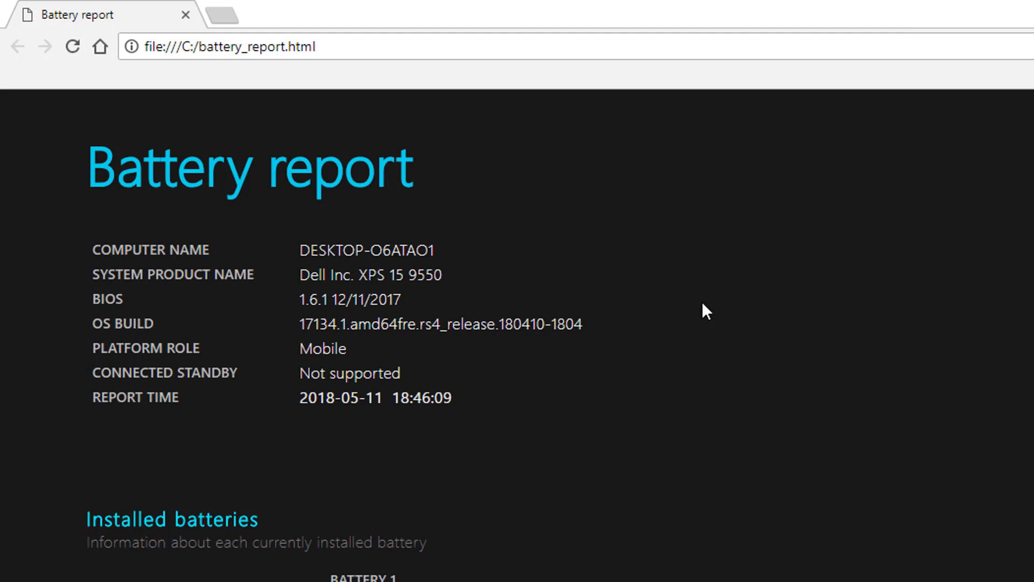
mouse_move(256, 286)
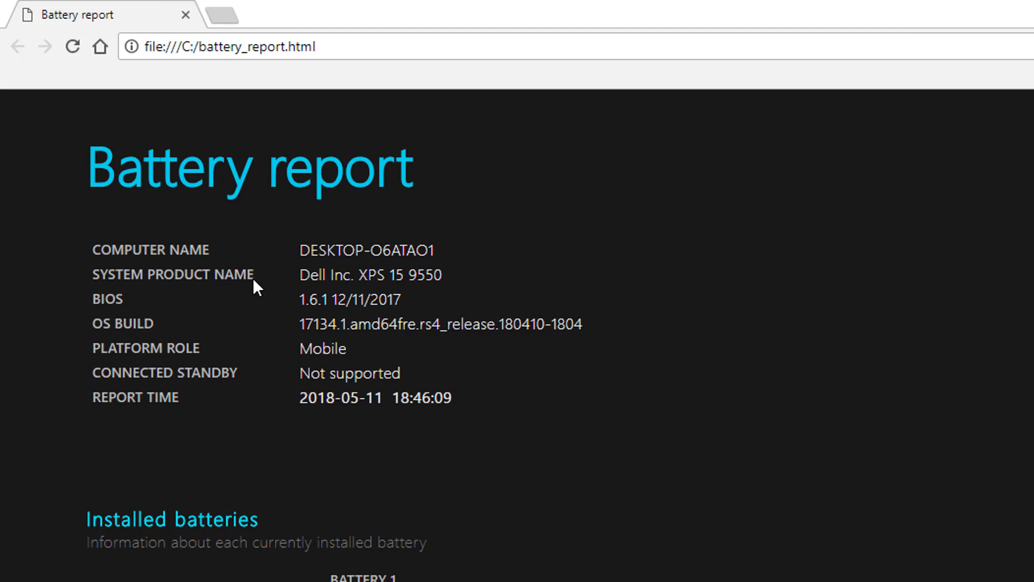
Scroll to Installed batteries and select the battery name DELL 1P6KD54
scroll("down", 3)
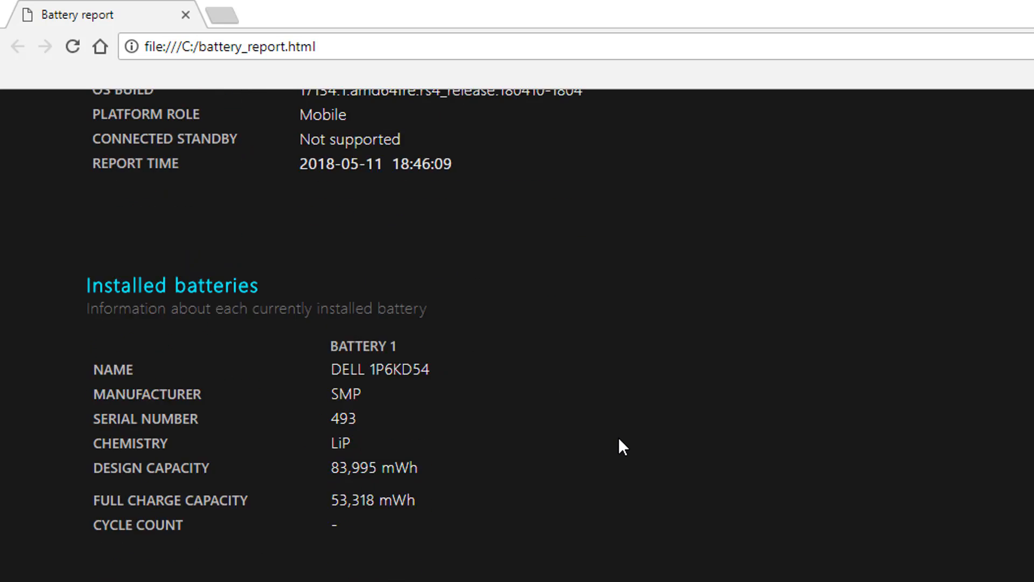
scroll("down", 3)
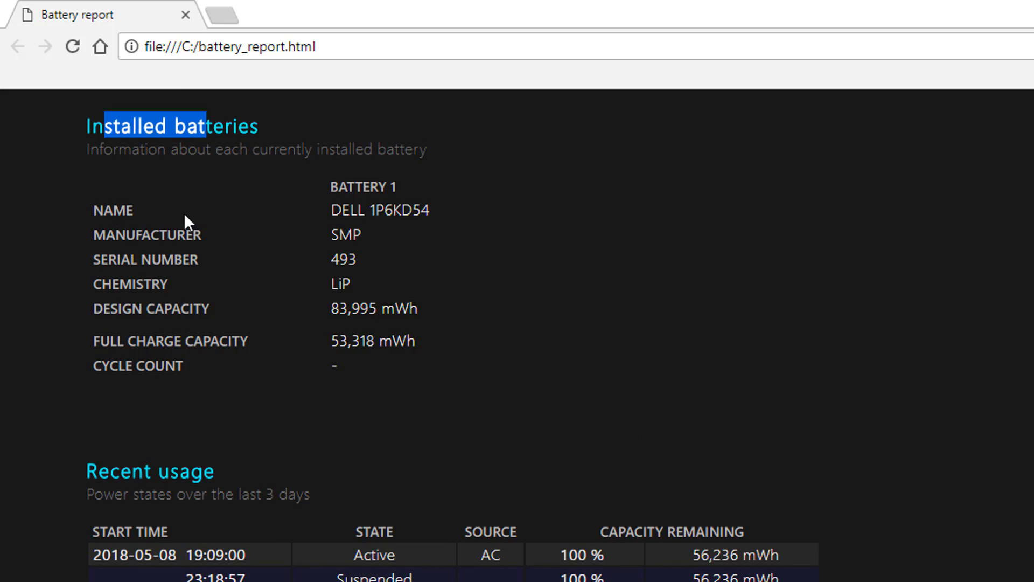
double_click(380, 210)
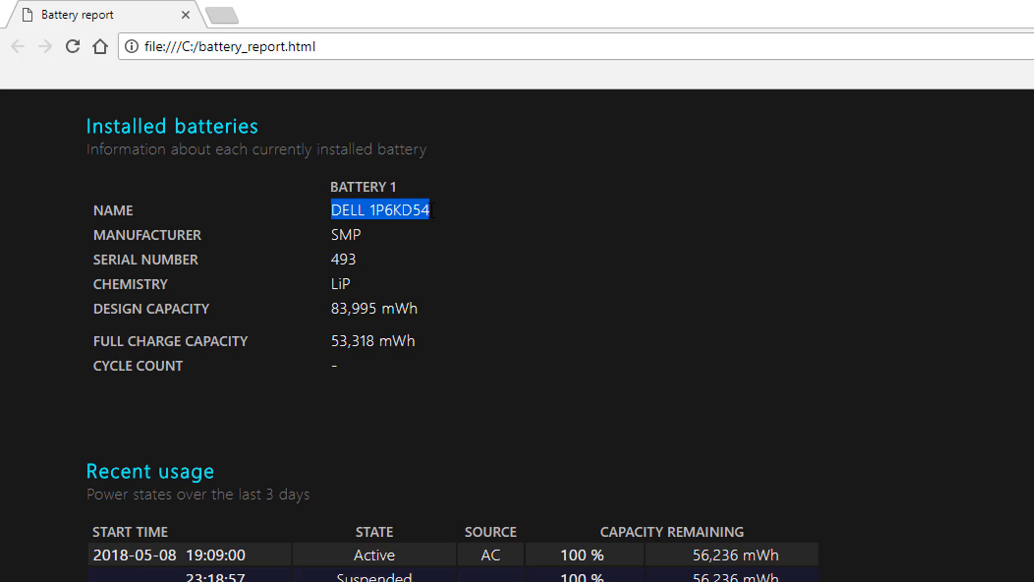
mouse_move(424, 240)
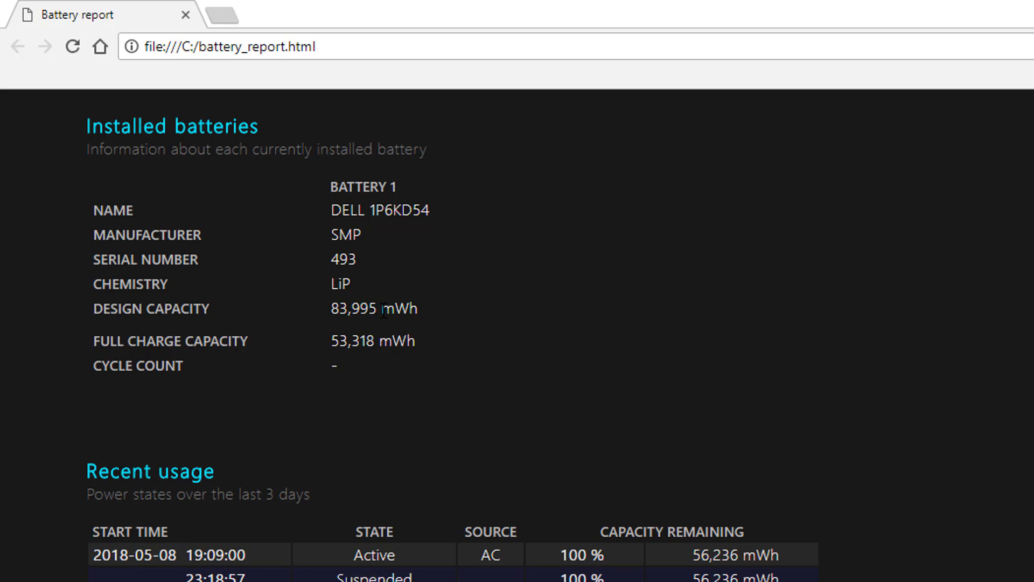
mouse_move(276, 365)
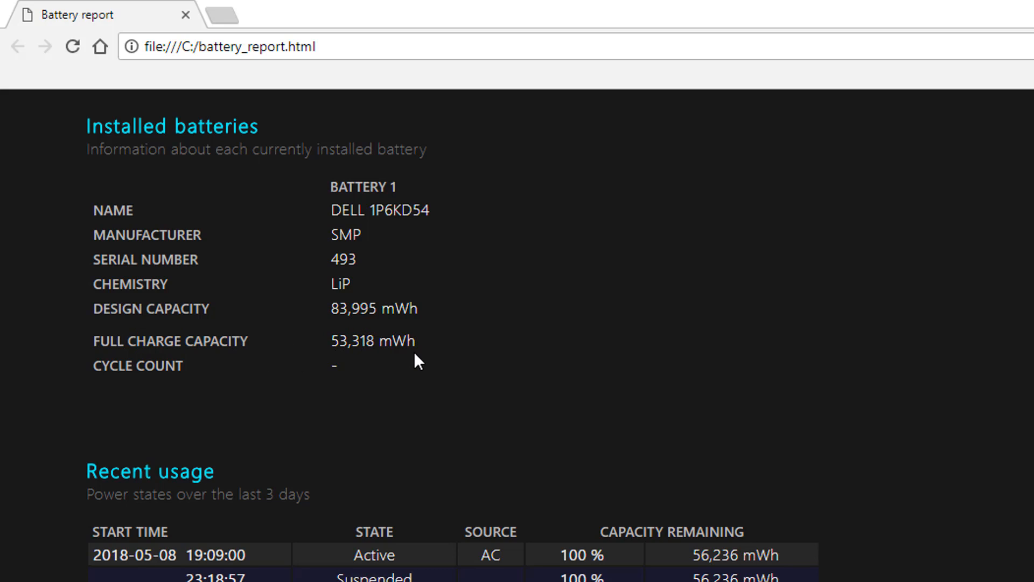
mouse_move(587, 335)
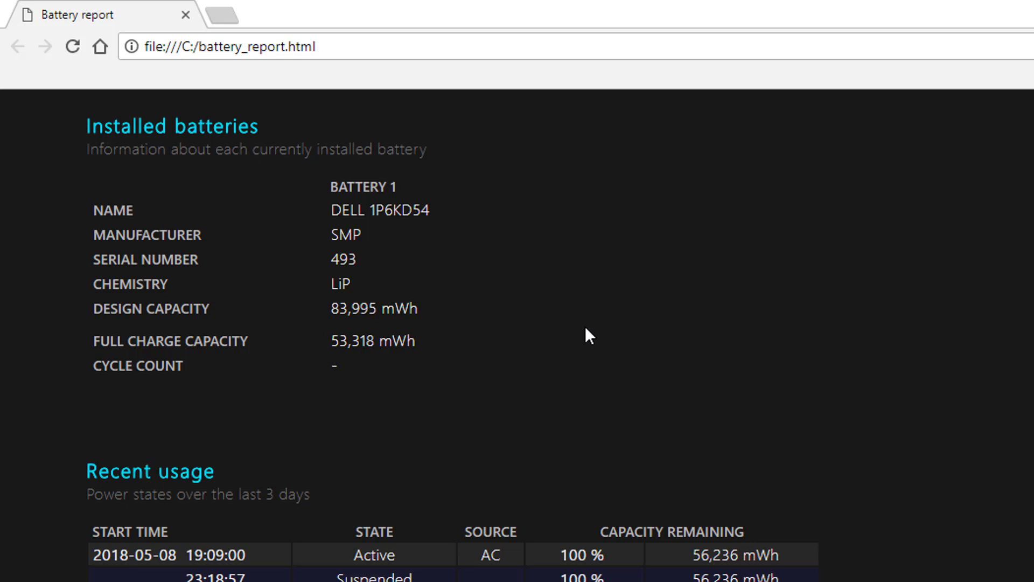
Scroll past Recent usage, Battery usage and Usage history to Battery capacity history
scroll("down", 3)
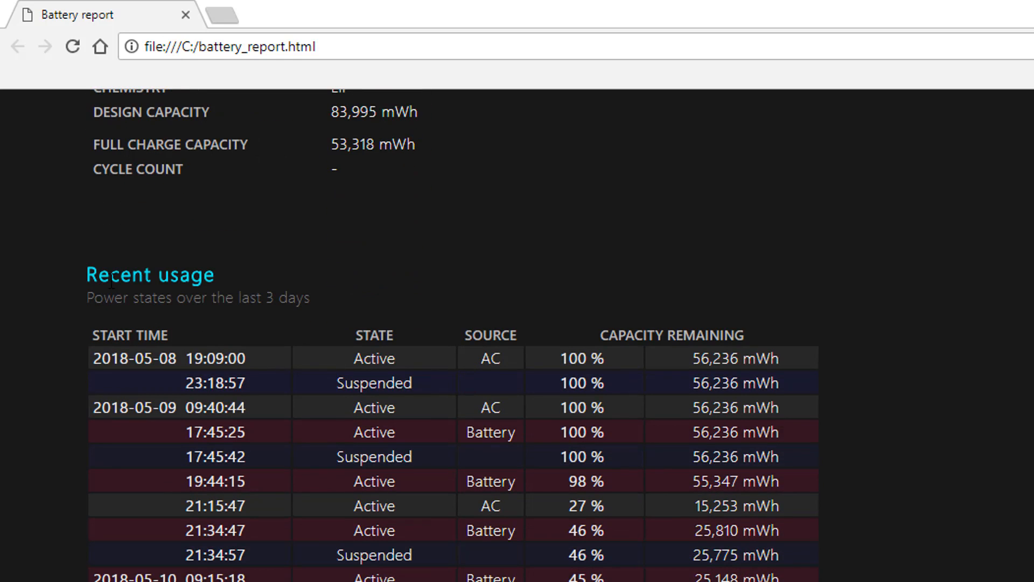
scroll("down", 3)
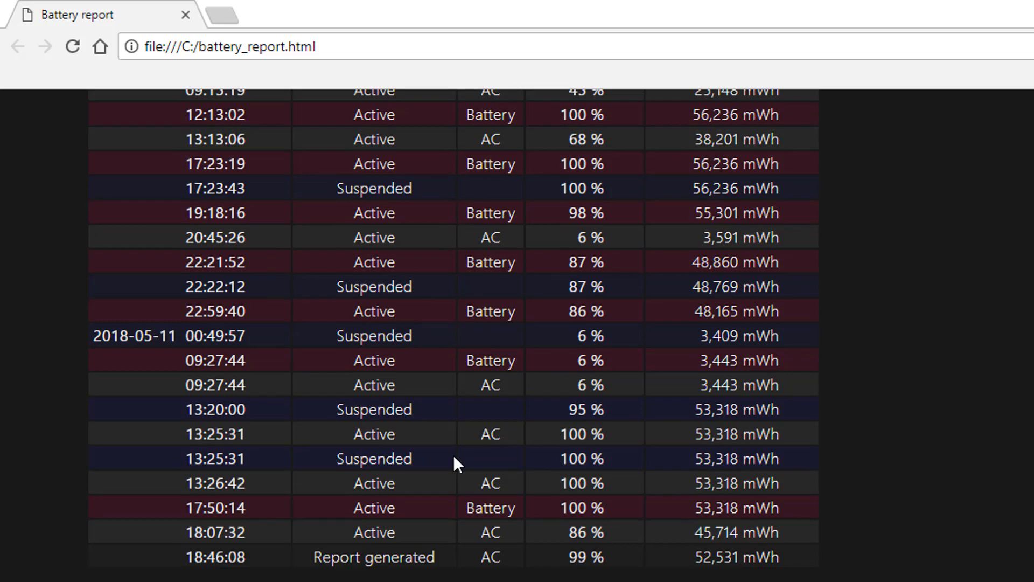
scroll("down", 3)
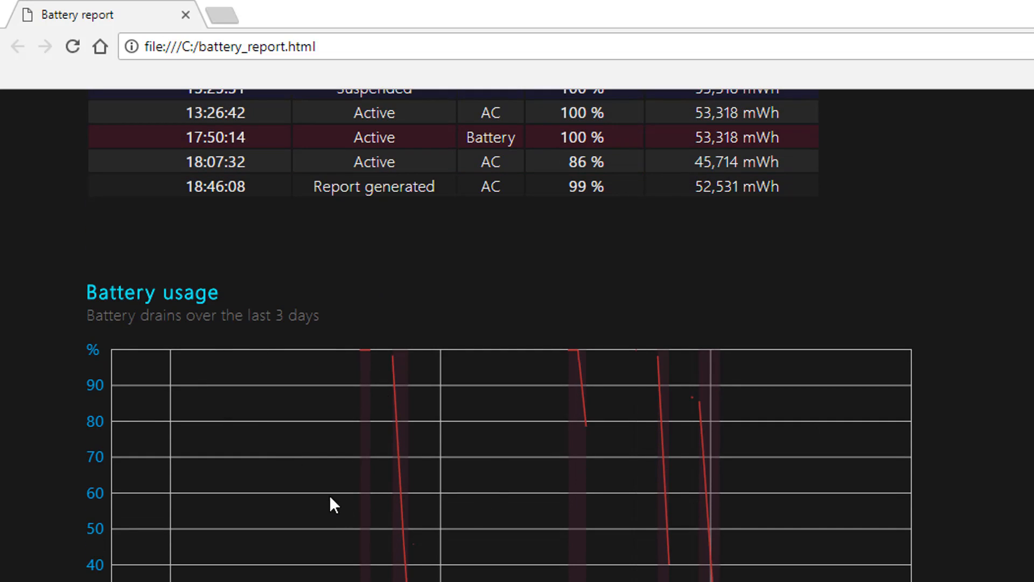
scroll("down", 3)
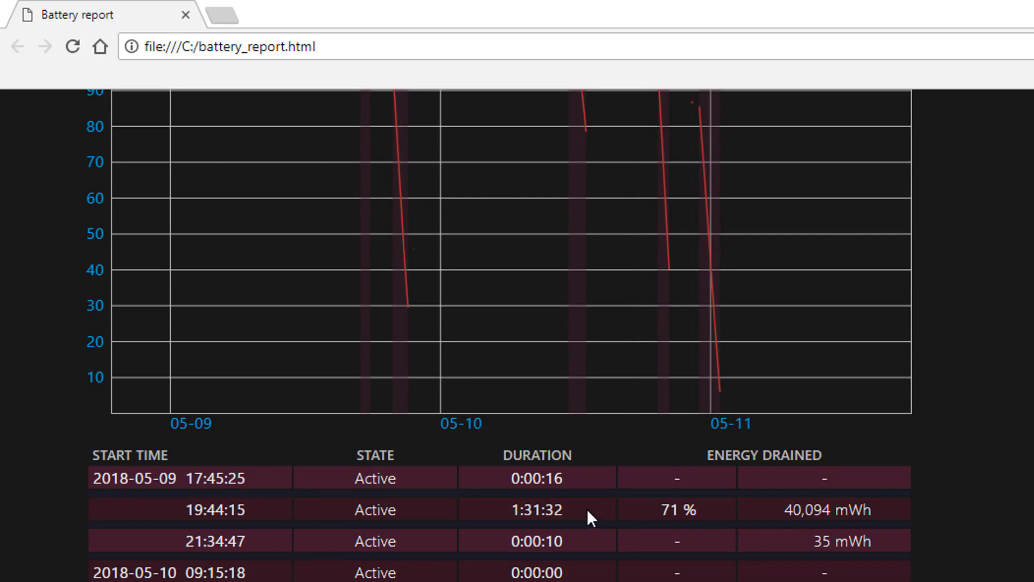
scroll("down", 3)
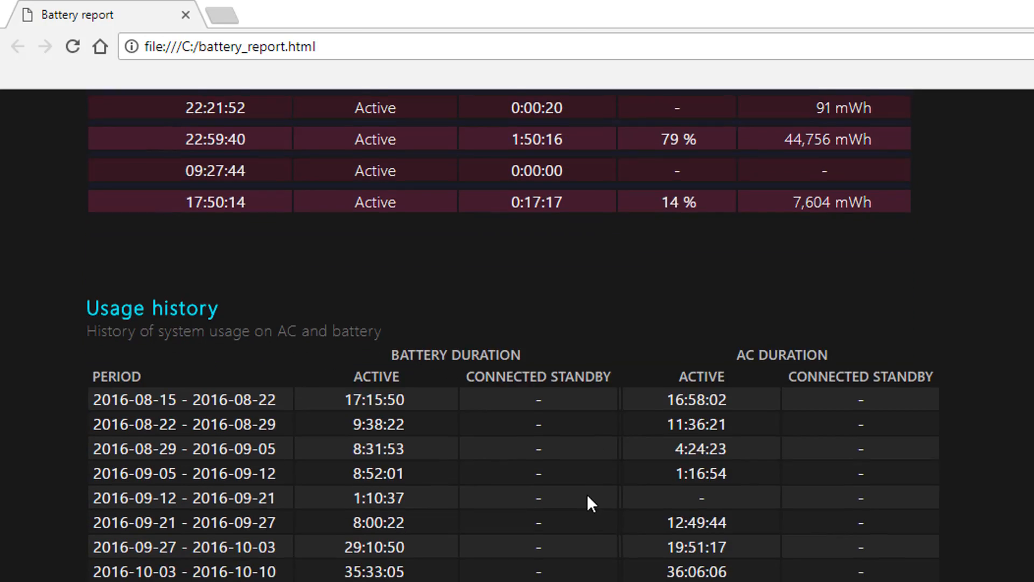
scroll("down", 3)
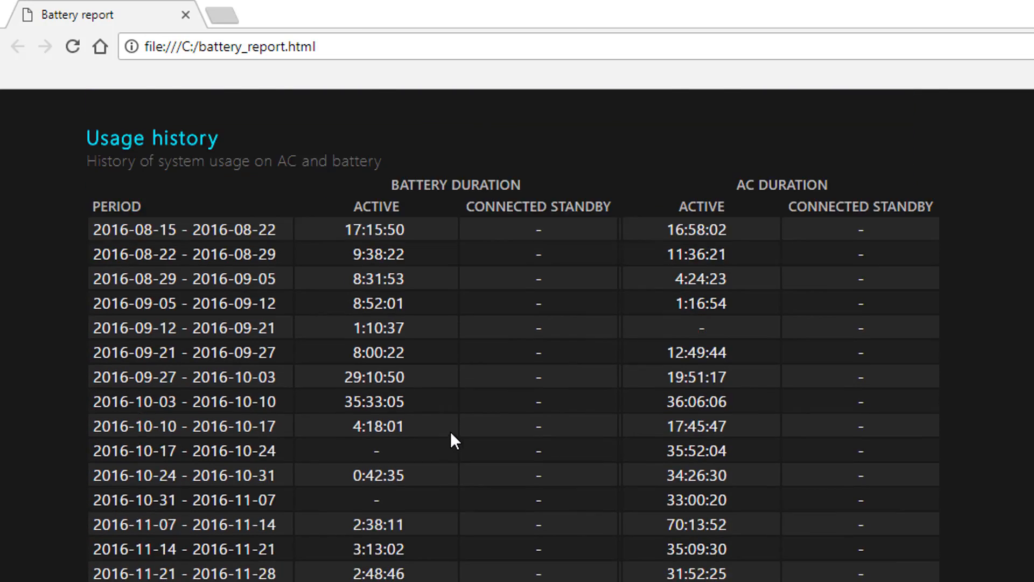
scroll("down", 3)
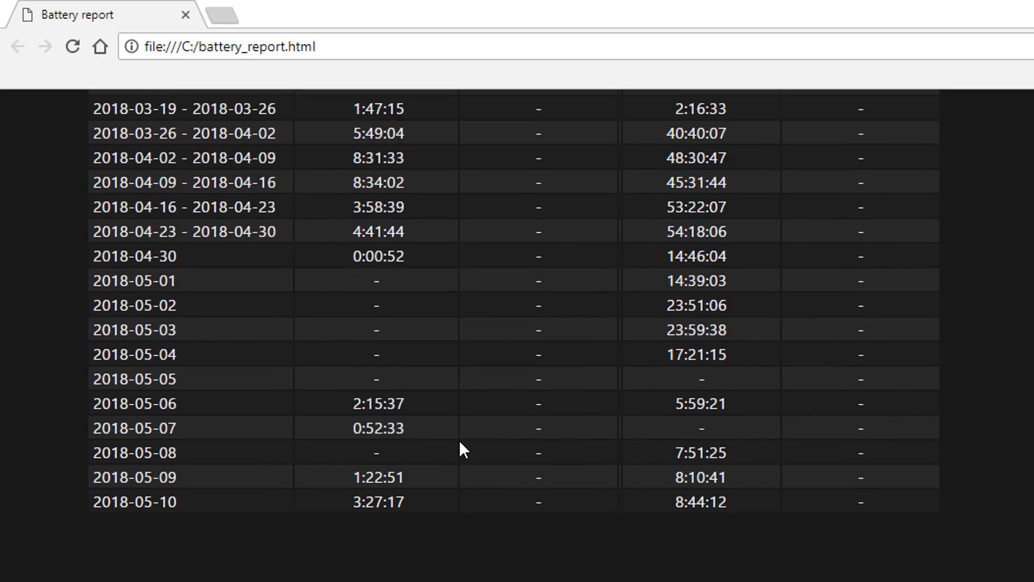
scroll("down", 3)
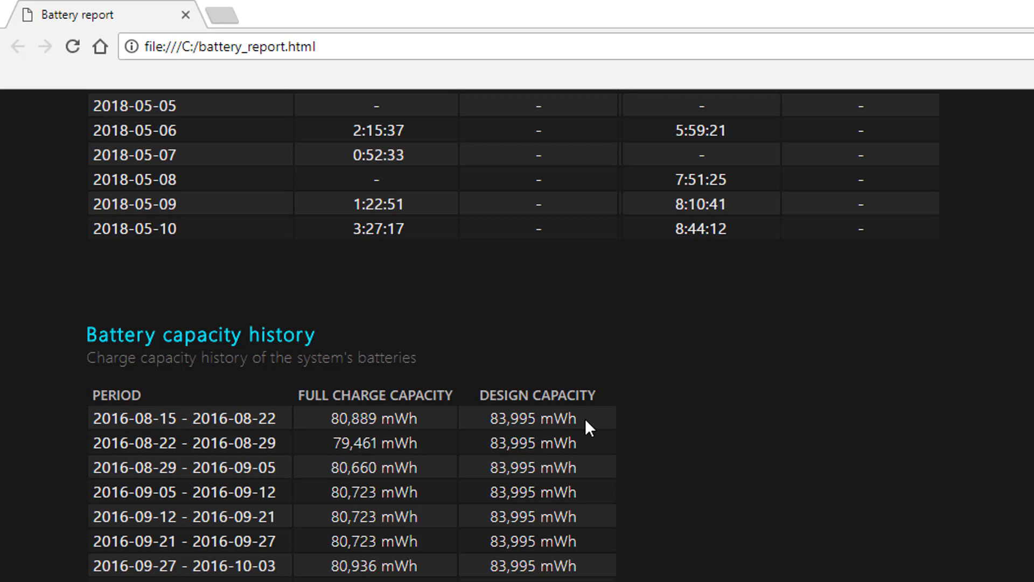
Reach the 2018-05-10 row and mark the 56,305 mWh full charge capacity value
scroll("down", 3)
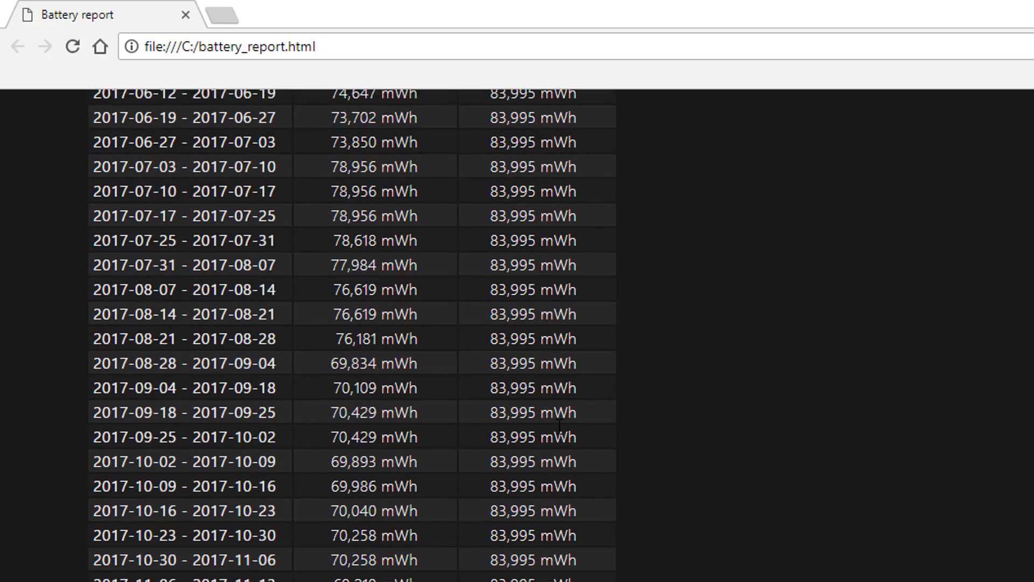
scroll("down", 3)
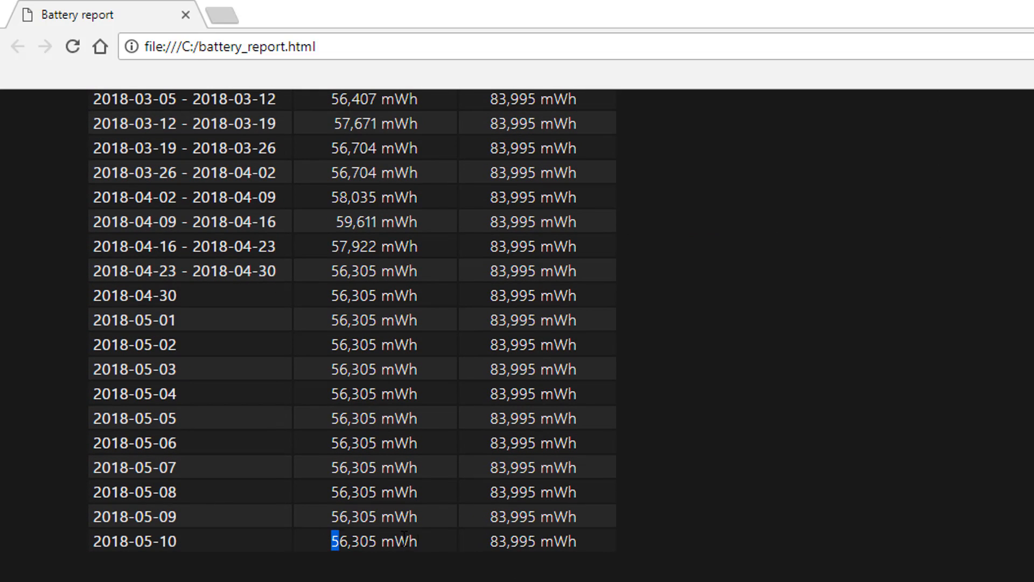
left_click(444, 539)
type("56")
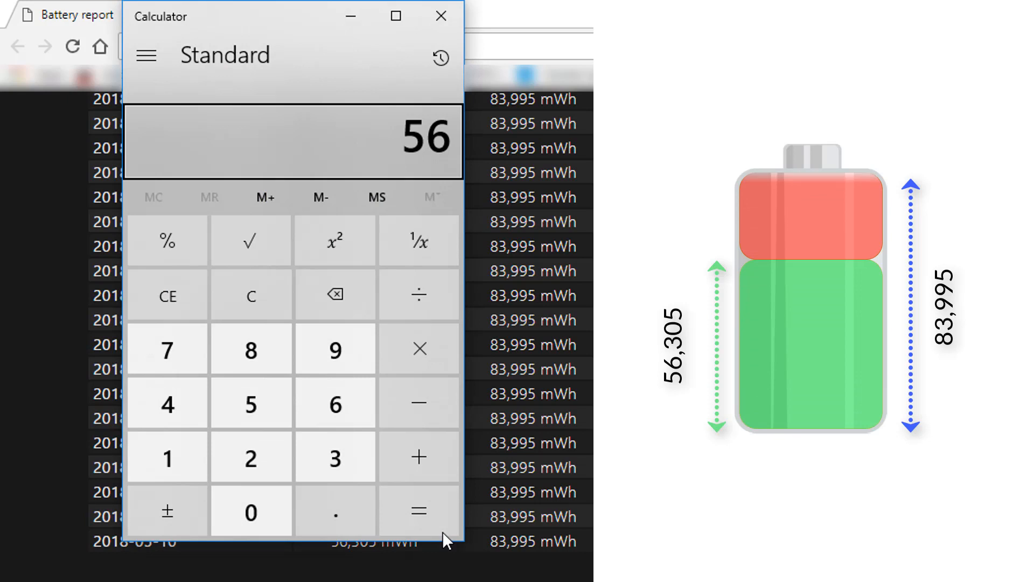
Divide 56 by 83 in Calculator to get the full-charge fraction of design capacity
left_click(418, 294)
type("83")
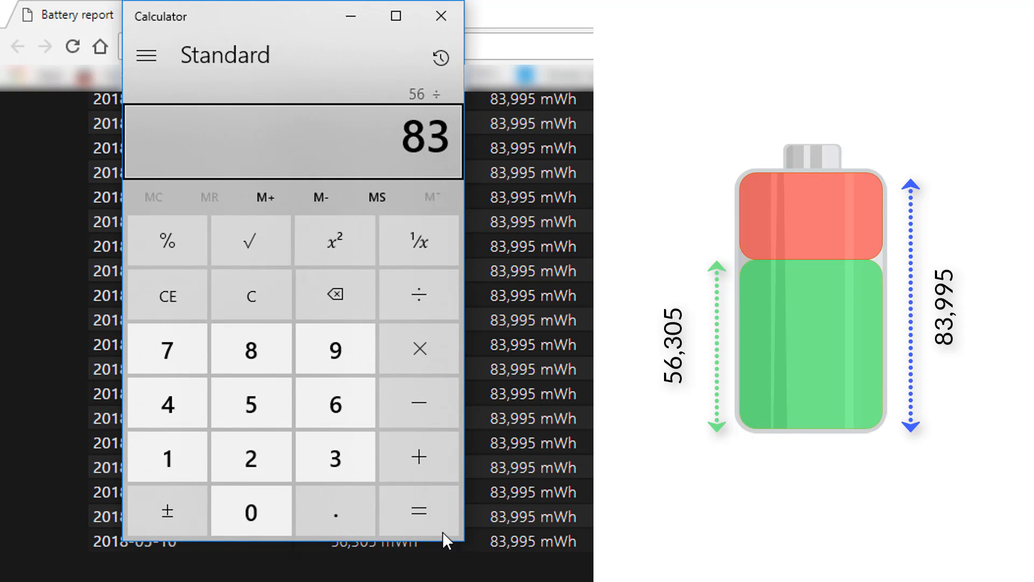
left_click(417, 511)
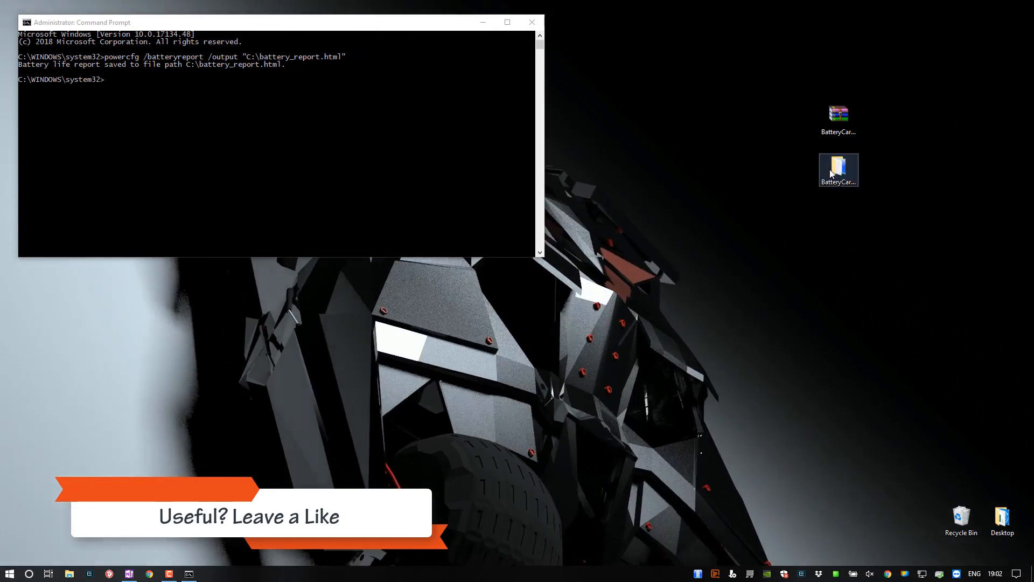
Open the BatteryCare desktop folder and bring up BatteryCare from its tray icon
double_click(838, 169)
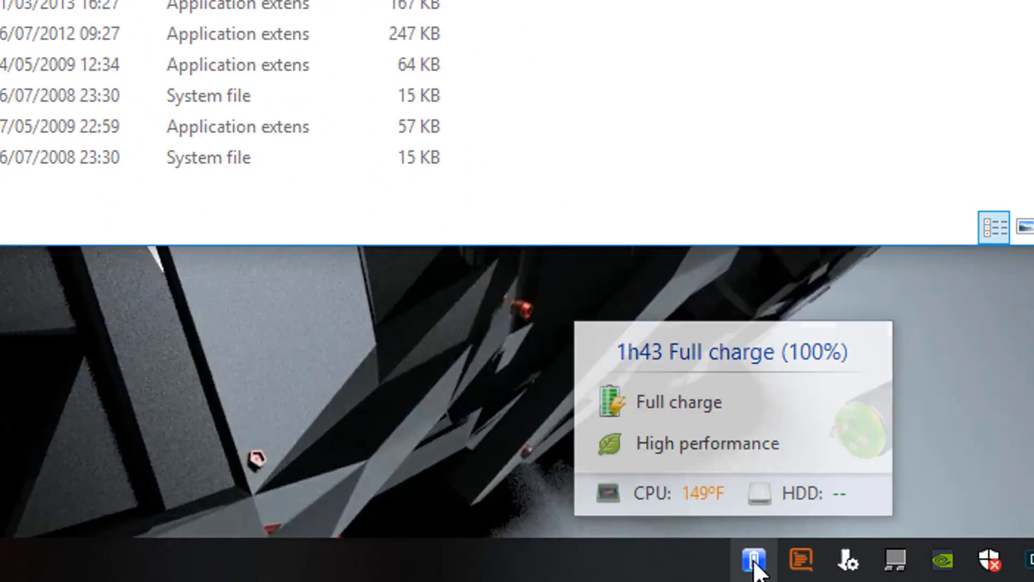
right_click(752, 559)
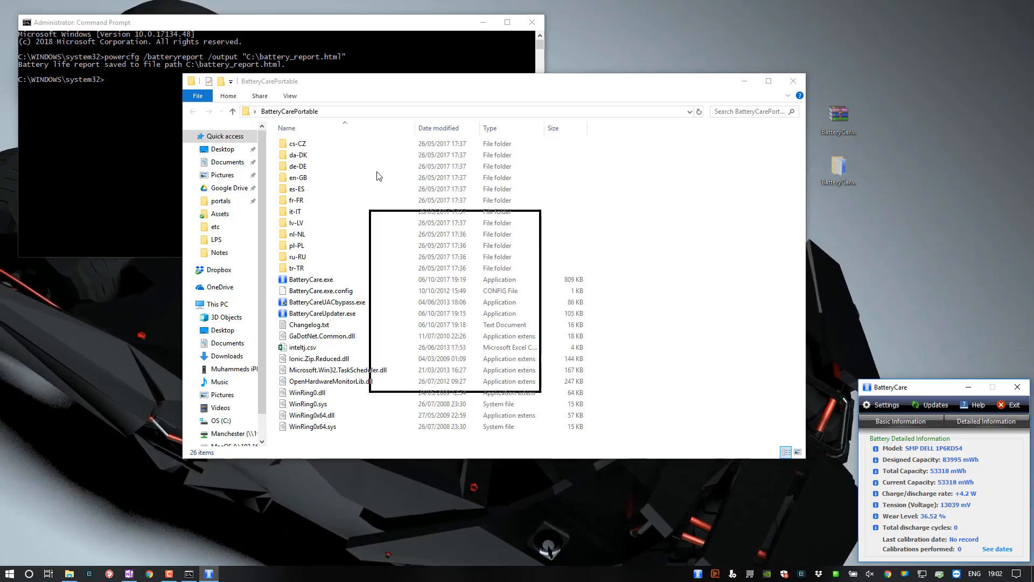
Show Basic Information: 100% capacity, 1h43 remaining, full charge status
left_click(901, 421)
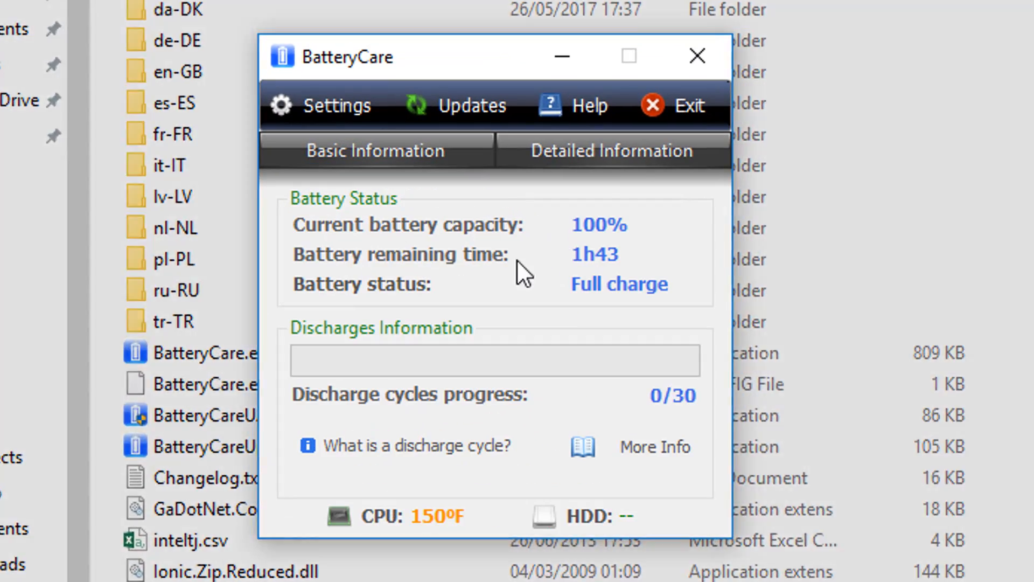
mouse_move(574, 237)
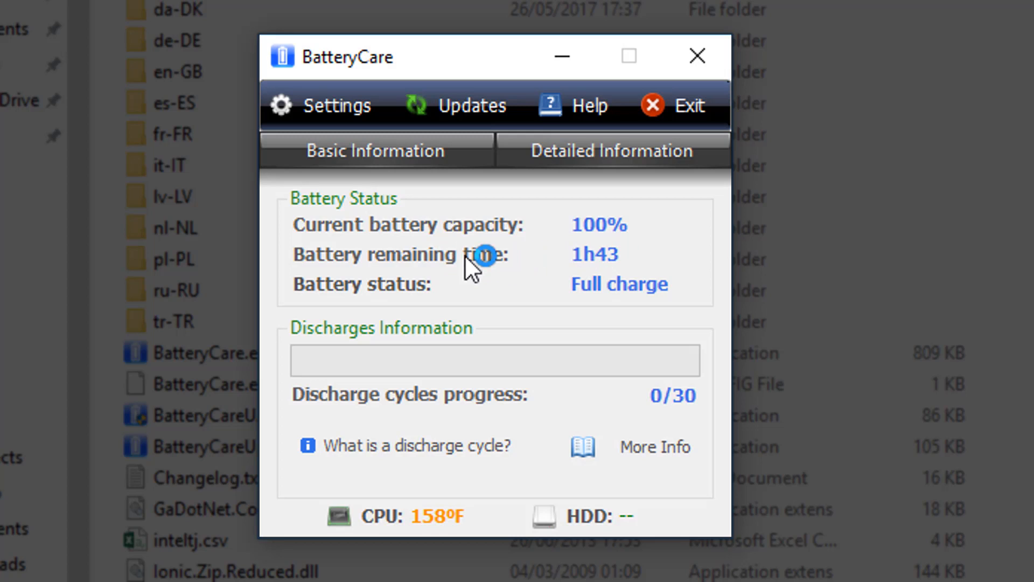
mouse_move(581, 280)
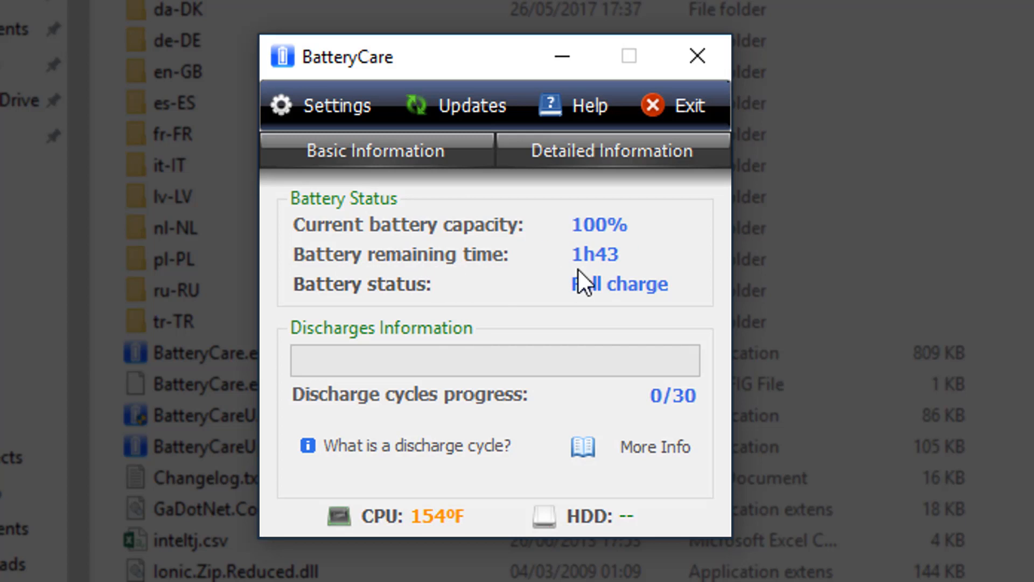
mouse_move(619, 274)
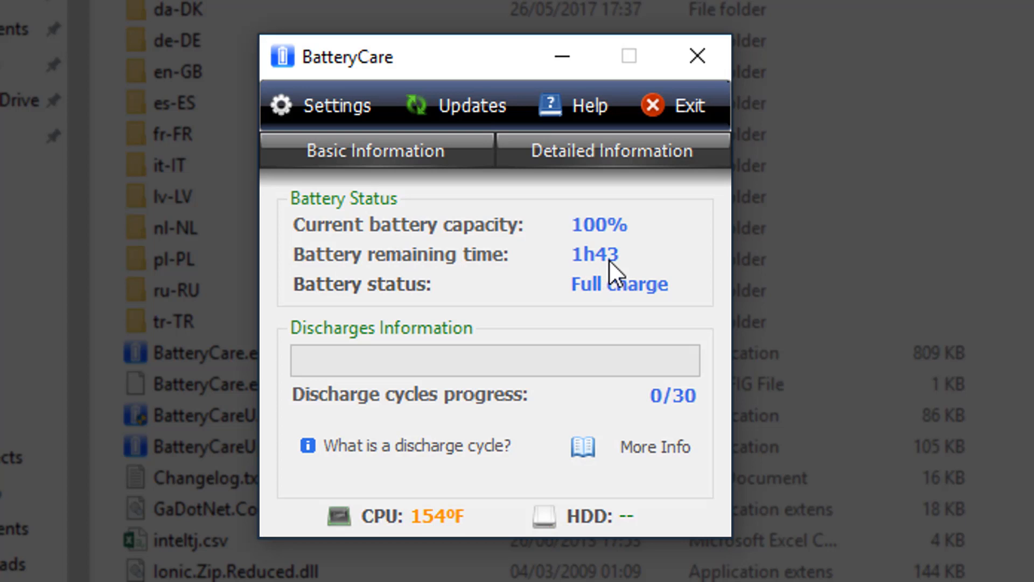
mouse_move(474, 205)
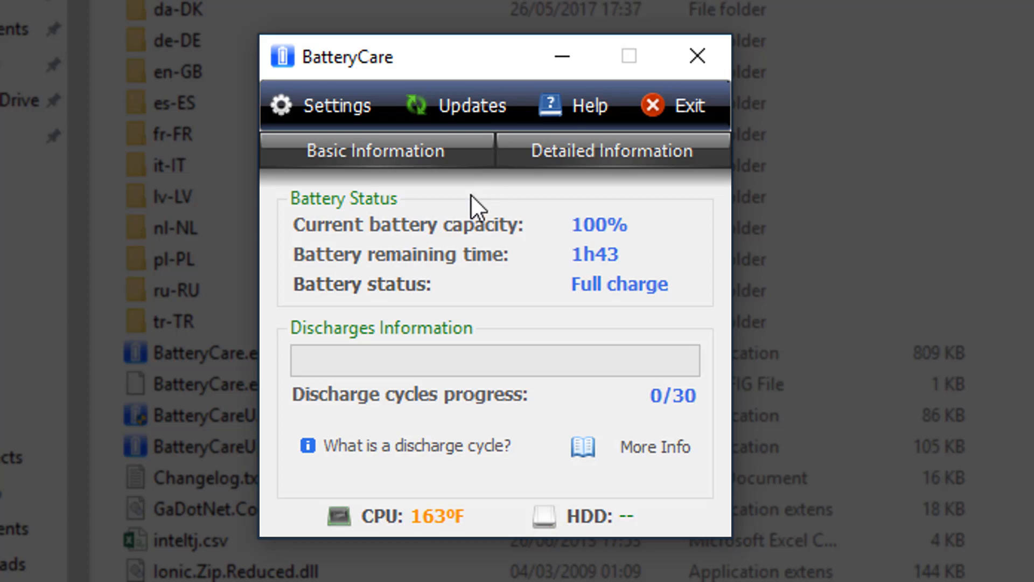
Show Detailed Information with 53318 mWh total capacity and 36.52% wear level
left_click(610, 151)
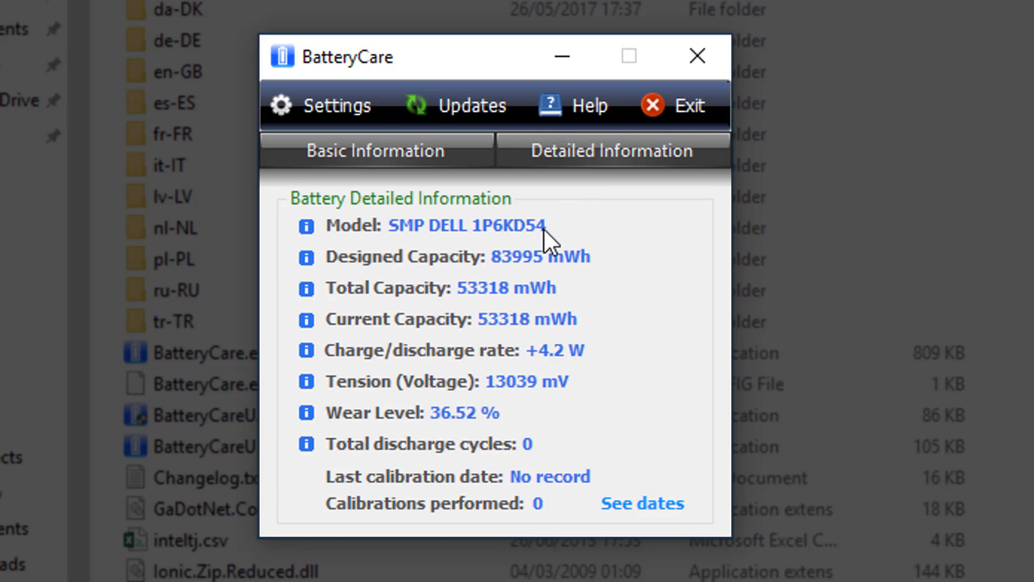
mouse_move(498, 316)
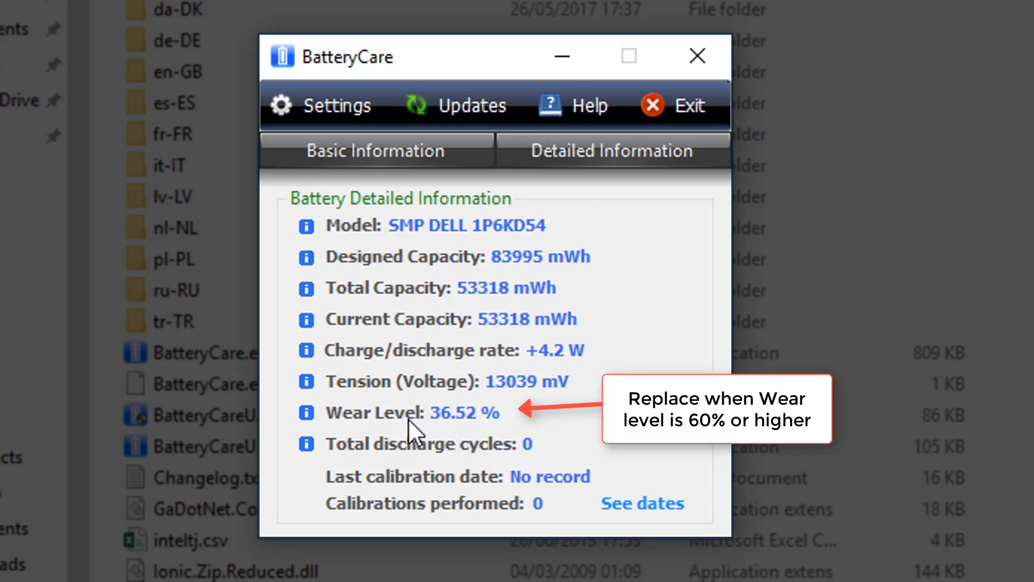
mouse_move(540, 432)
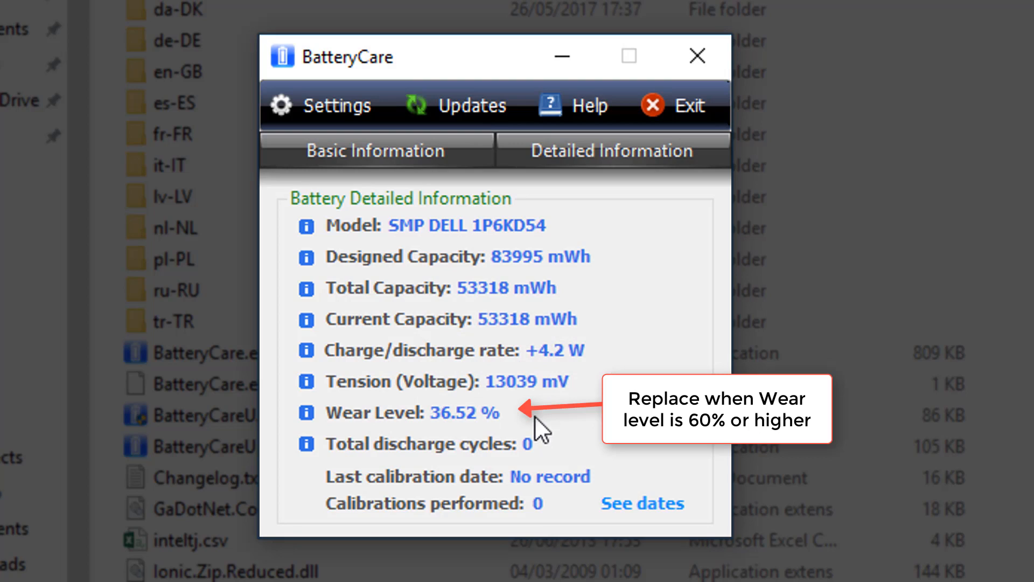